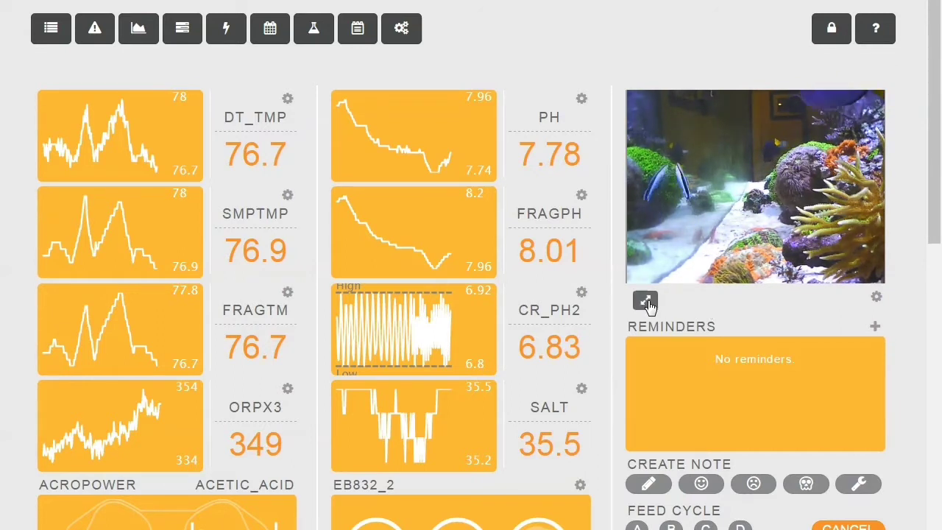
Step: Scroll through the device list showing only your own controllers
click(645, 302)
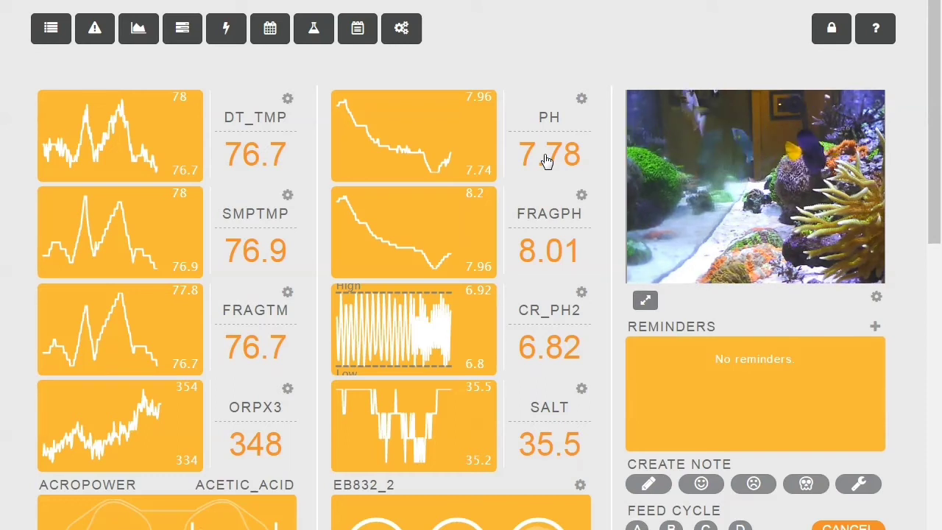
mouse_move(506, 171)
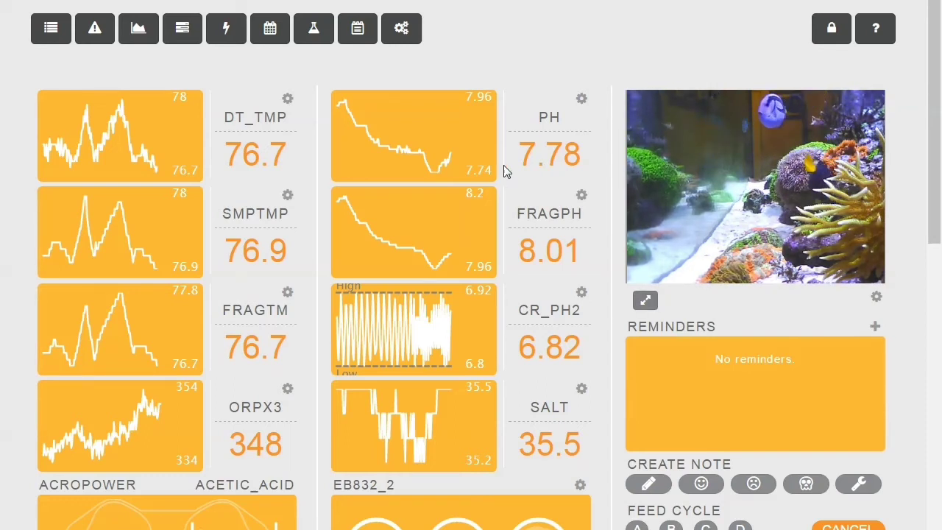
scroll(down, 3)
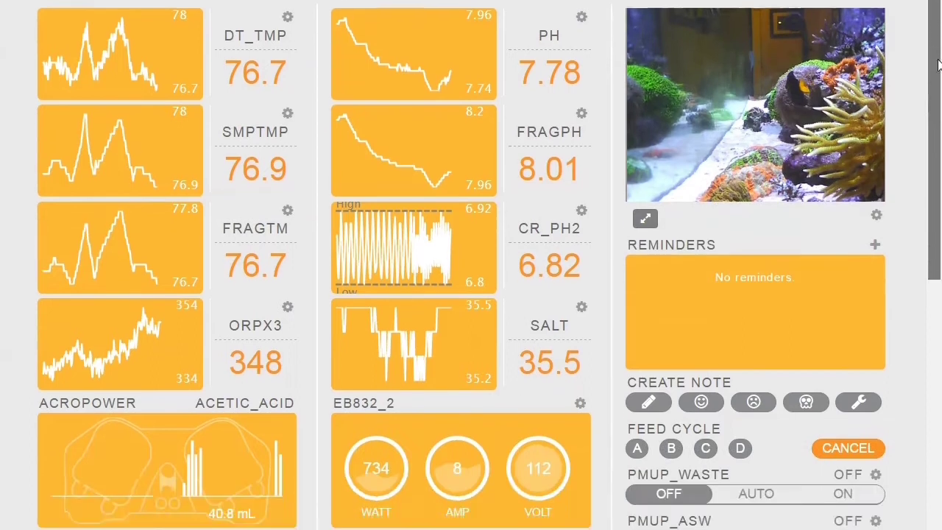
scroll(down, 3)
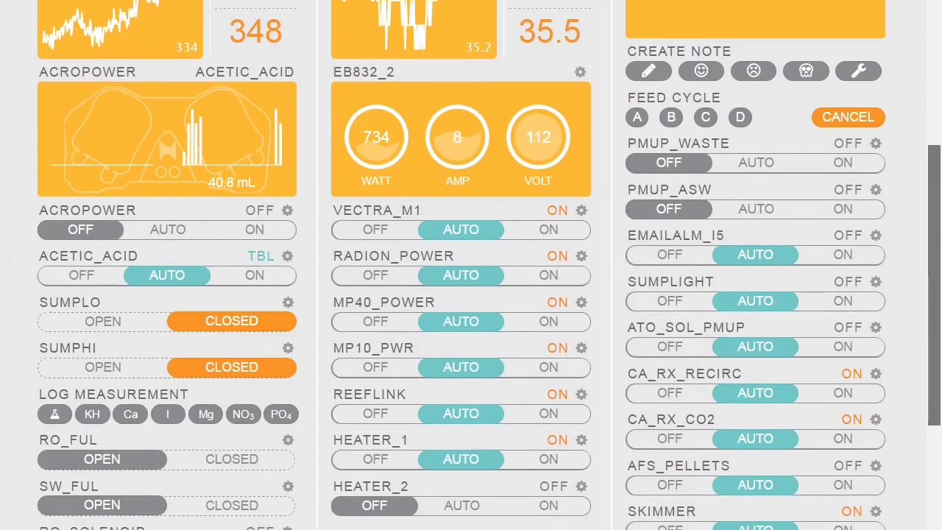
scroll(down, 3)
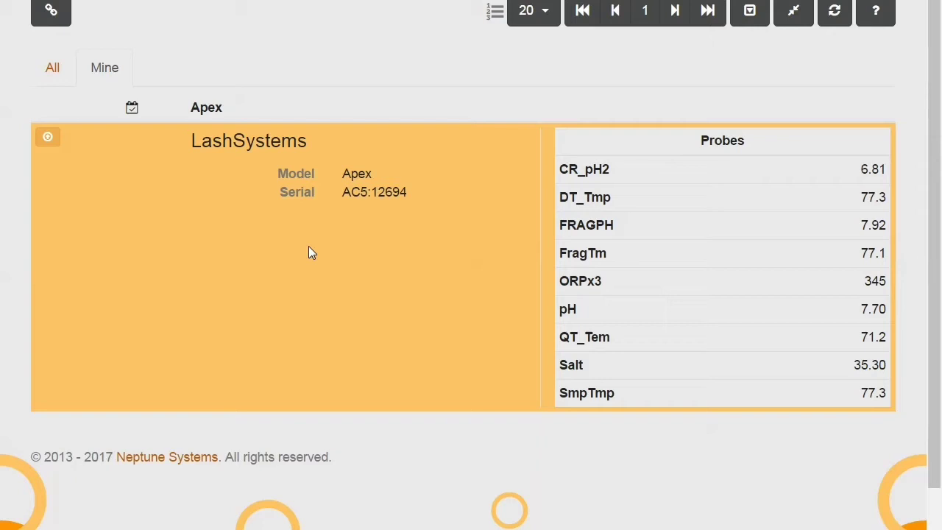
mouse_move(268, 252)
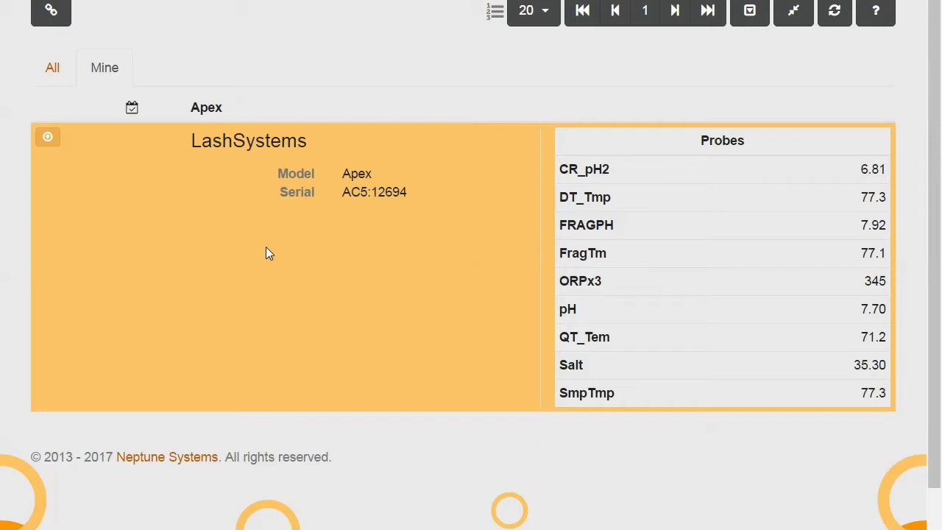
Step: Show all controllers and browse their probe readings, including ReefCreations and two apex units
click(52, 67)
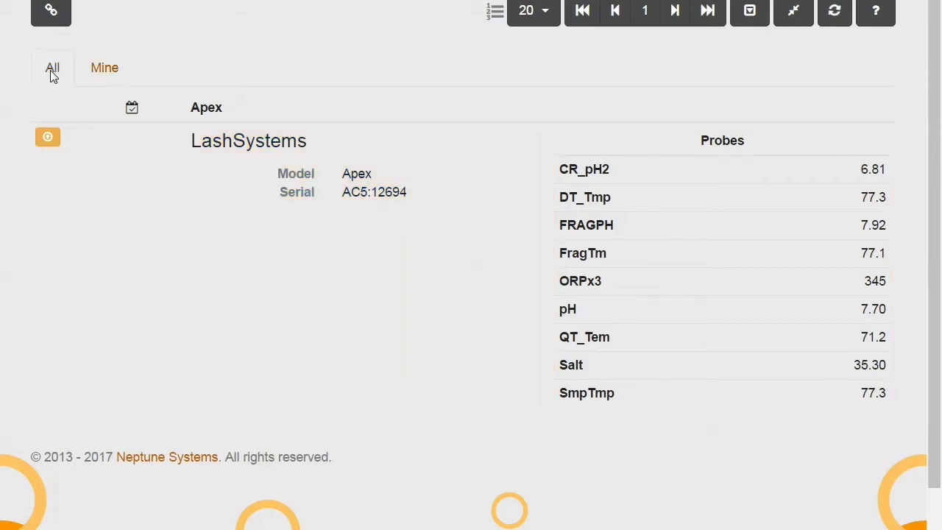
scroll(down, 3)
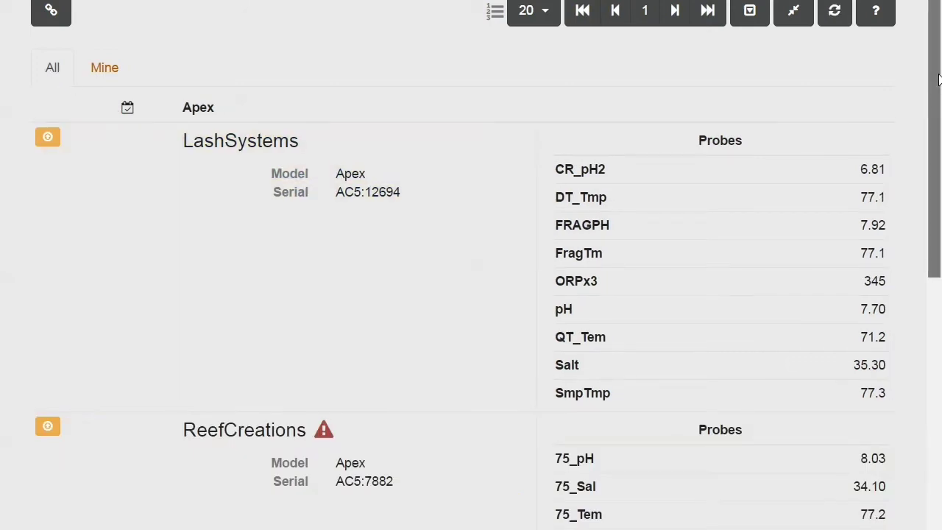
scroll(down, 3)
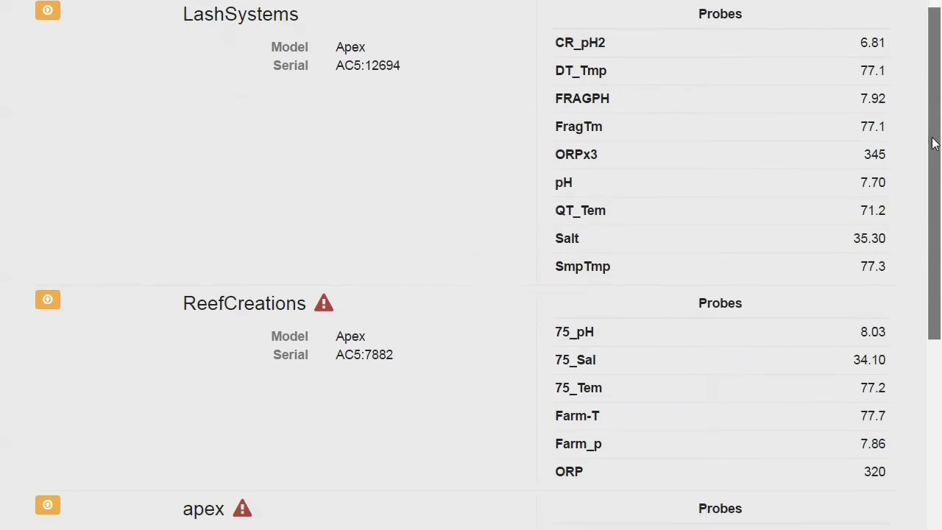
scroll(down, 3)
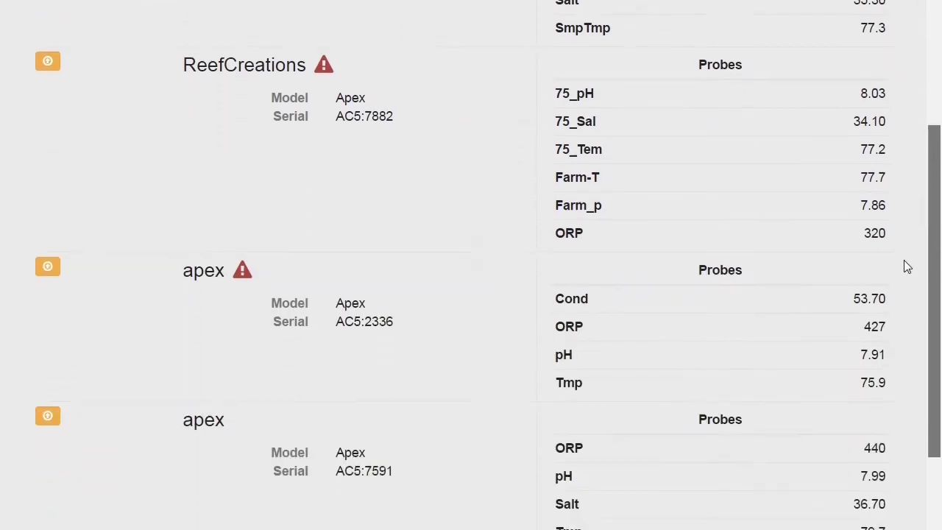
scroll(down, 3)
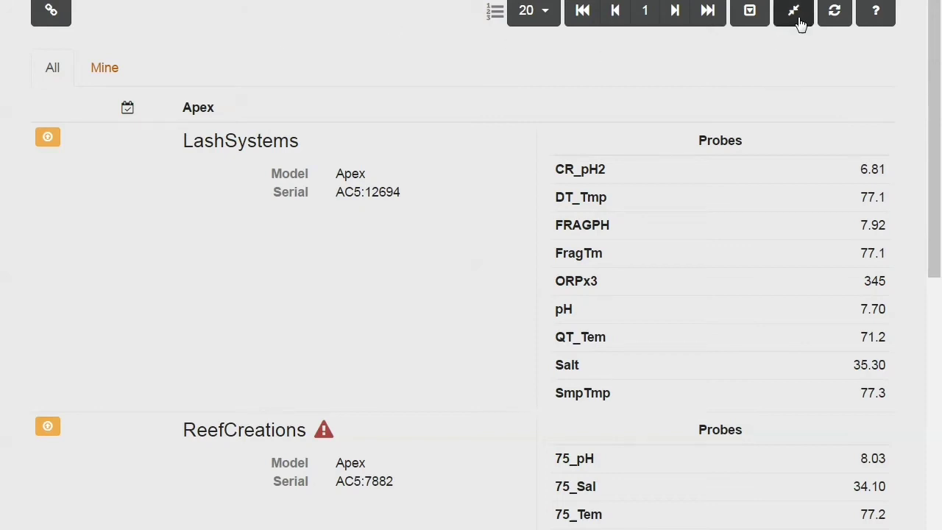
Step: Compress and re-expand the controller list, then open the LashSystems controller dashboard
click(801, 10)
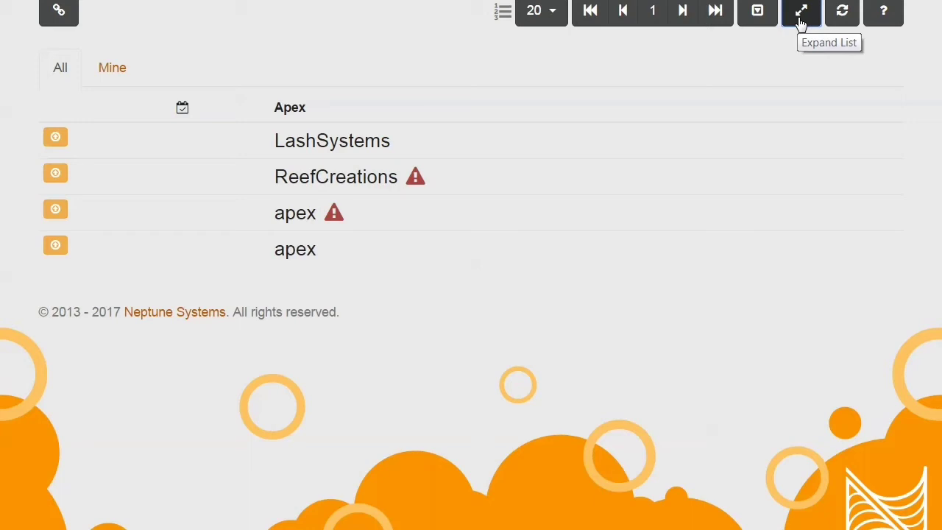
click(800, 10)
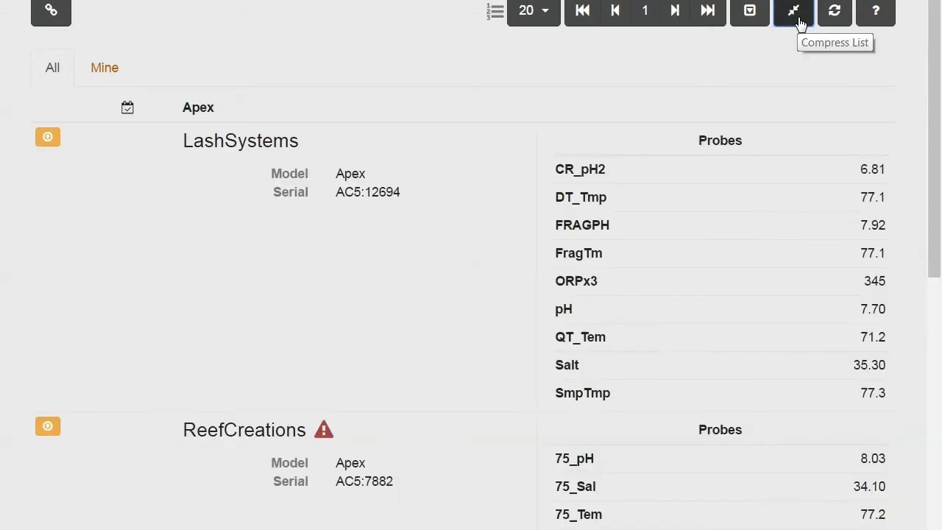
click(793, 10)
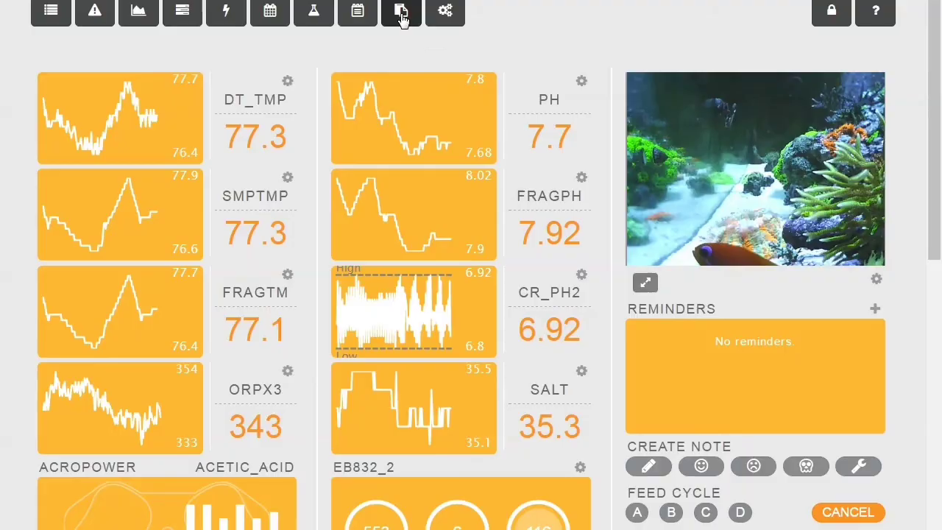
Step: Run the Probe Alarm task for DT_Tmp with high alarm 78.1 and low alarm 76.8
click(400, 12)
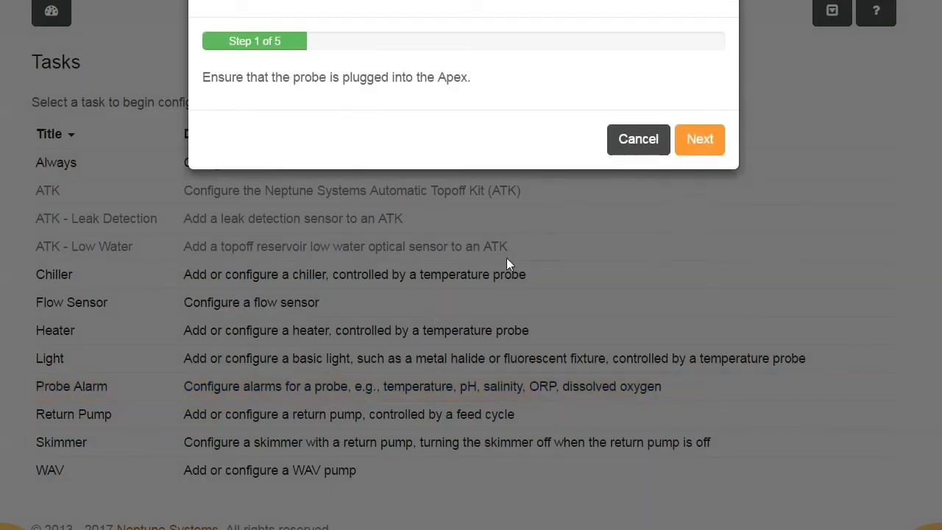
click(699, 139)
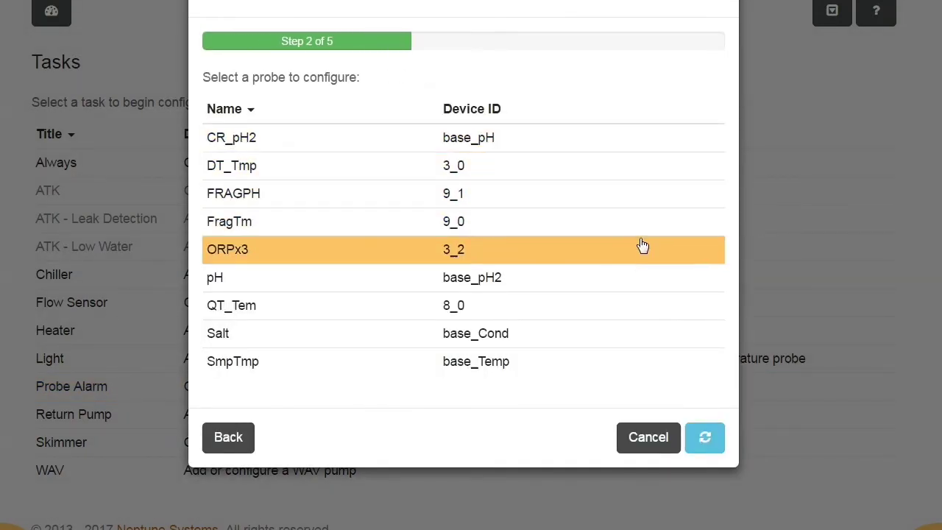
mouse_move(639, 164)
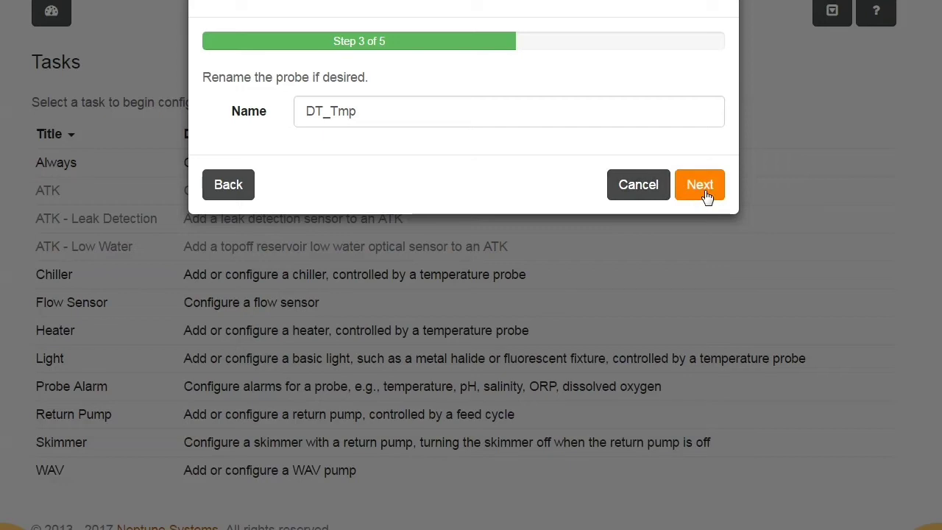
click(698, 184)
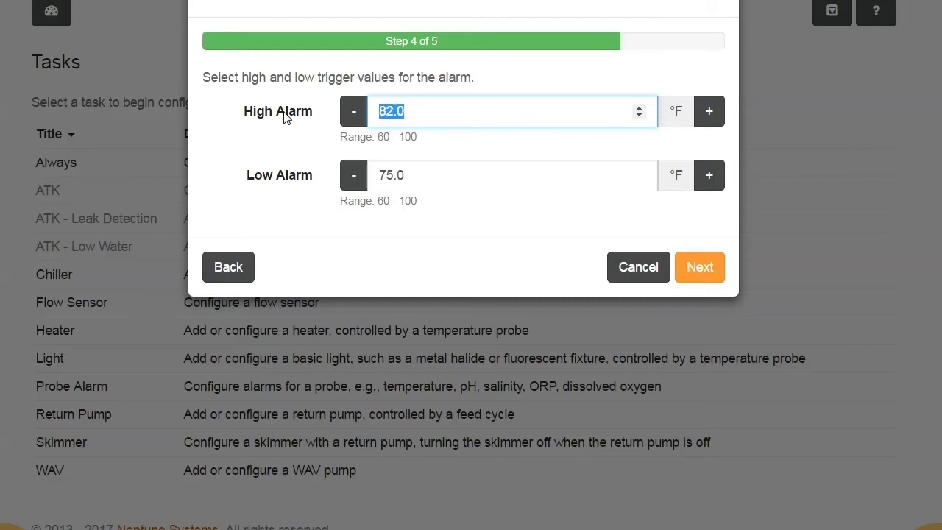
text(78.)
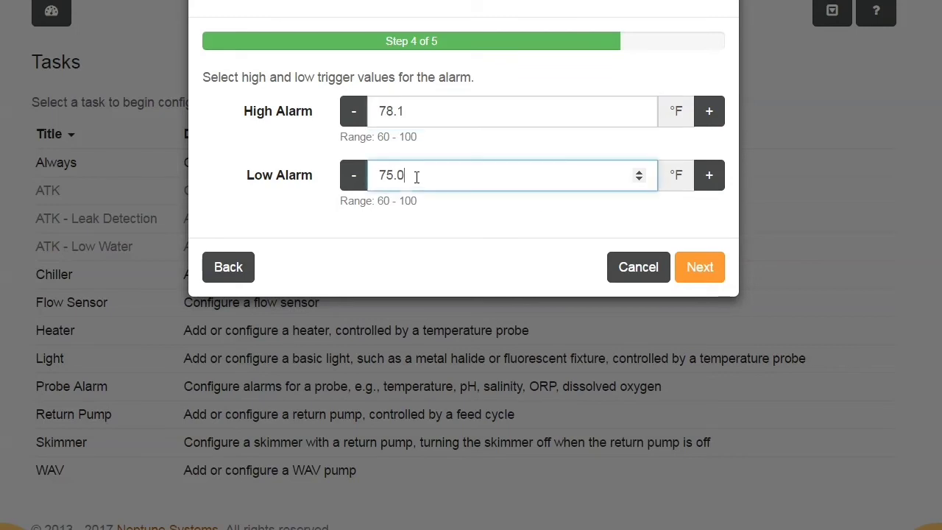
text(76)
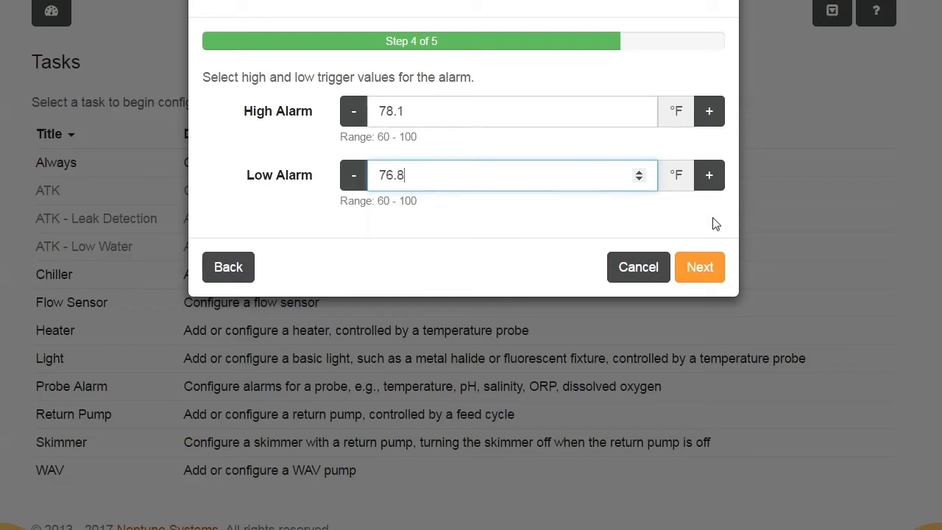
click(699, 266)
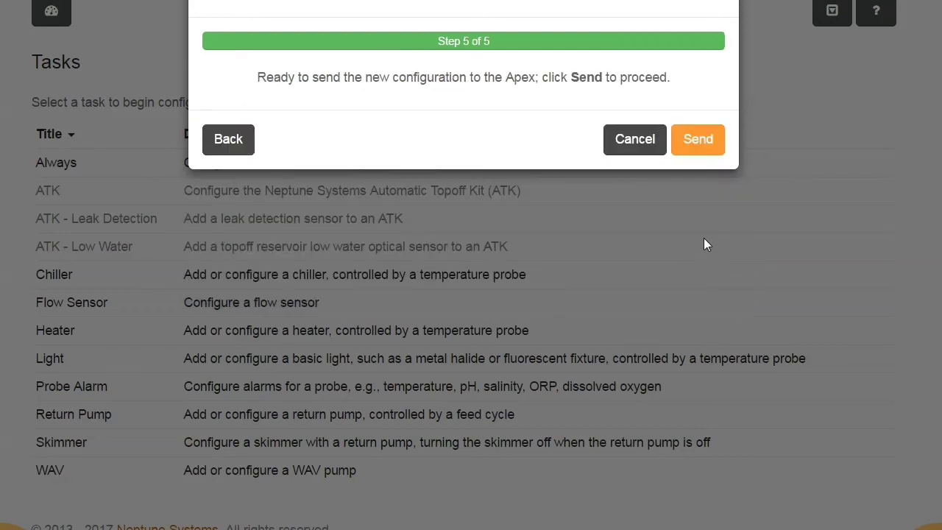
Step: Send the DT_Tmp alarm configuration to the Apex and finish the wizard
click(698, 139)
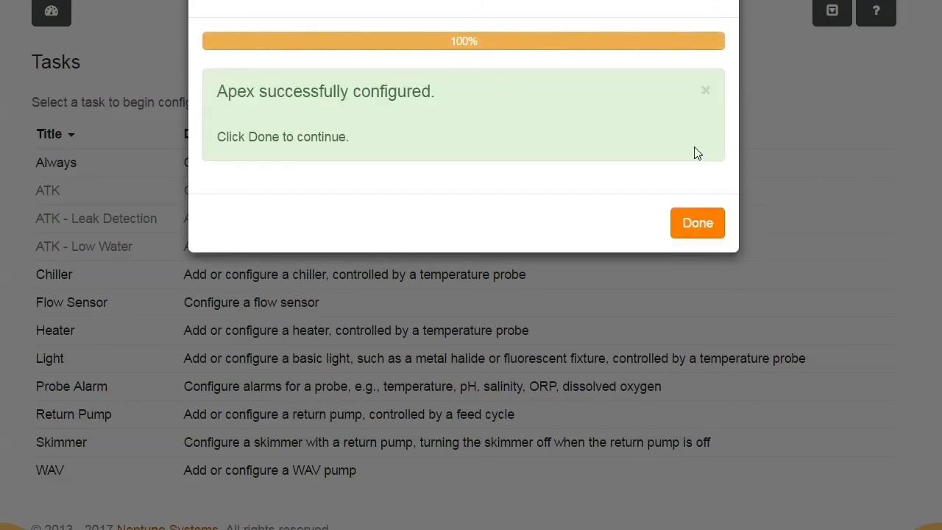
click(696, 222)
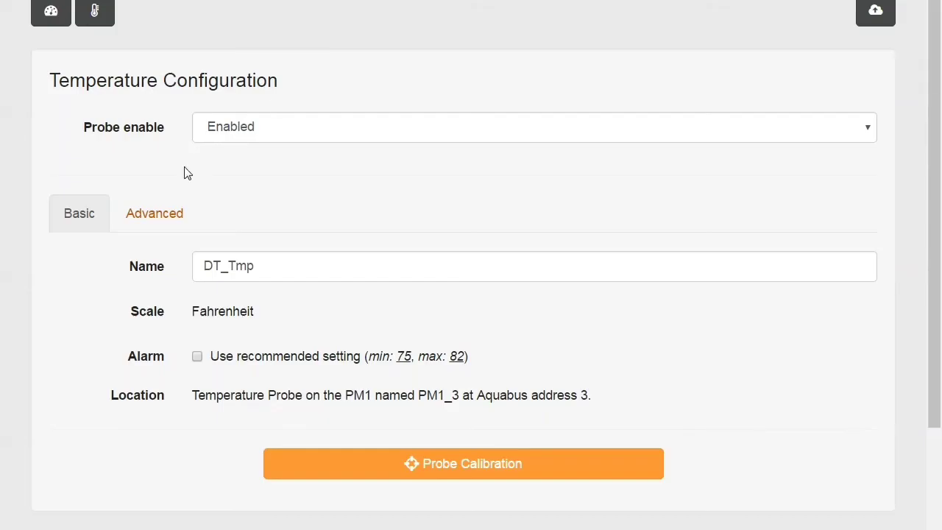
Step: View DT_Tmp's Advanced tab to confirm Max Alarm 78.1 and Min Alarm 76.8
click(155, 213)
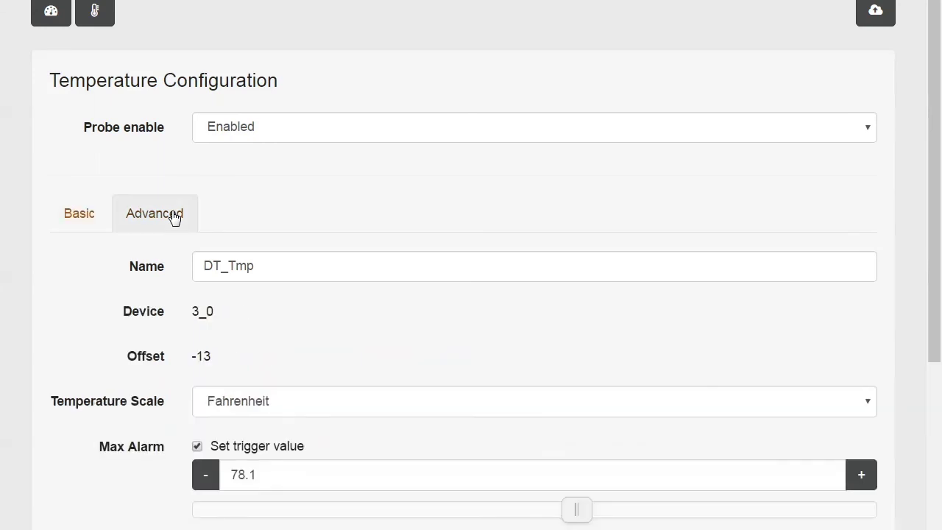
mouse_move(652, 198)
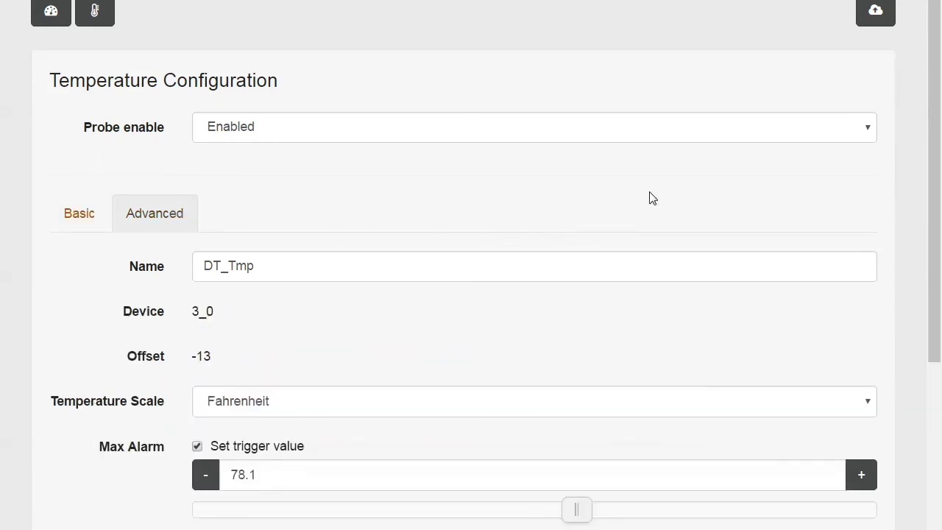
scroll(down, 3)
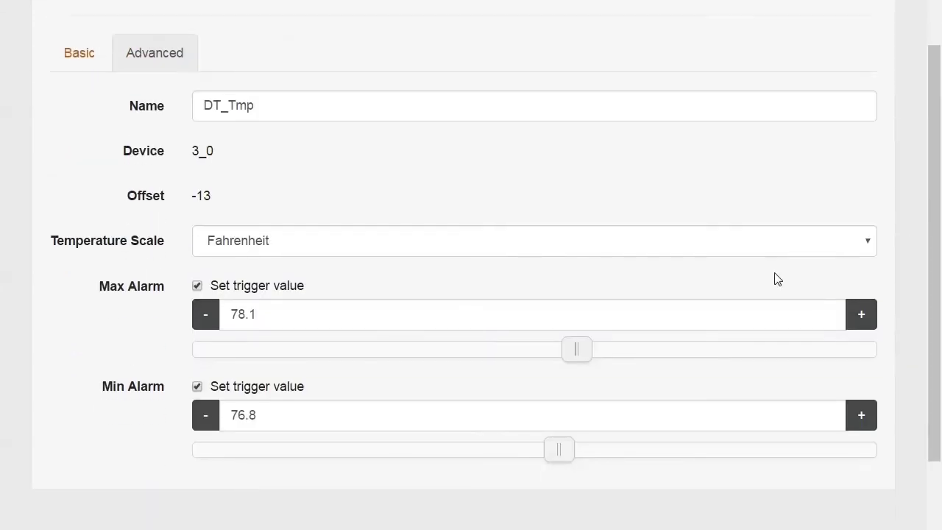
mouse_move(497, 247)
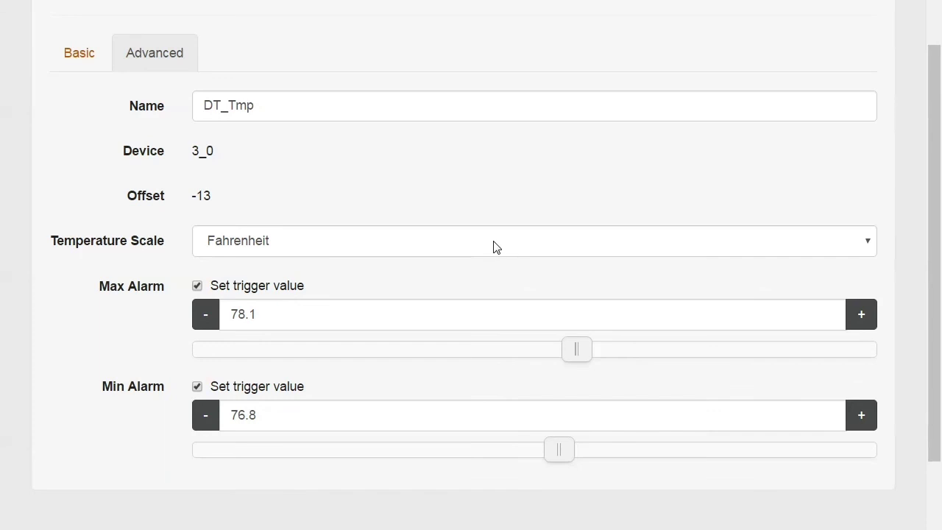